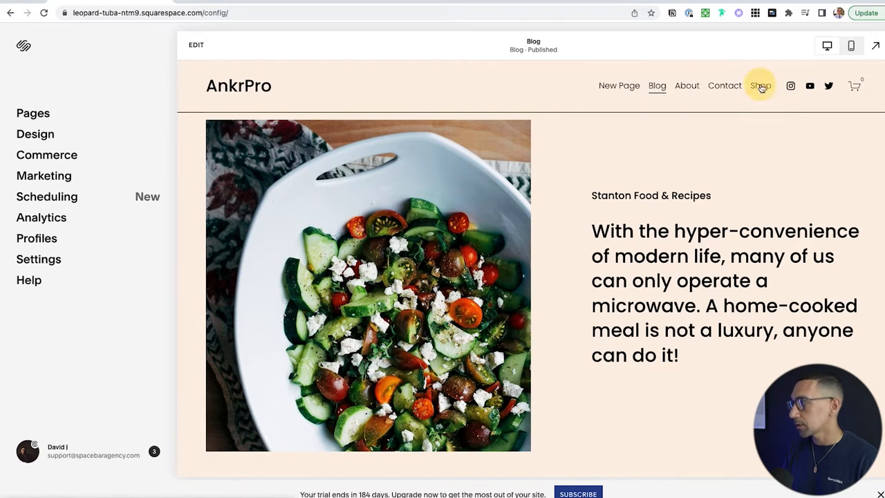
Step: From the Shop page, add one Stanton Recipes Ed. 1 ($25.00) to the cart
left_click(760, 85)
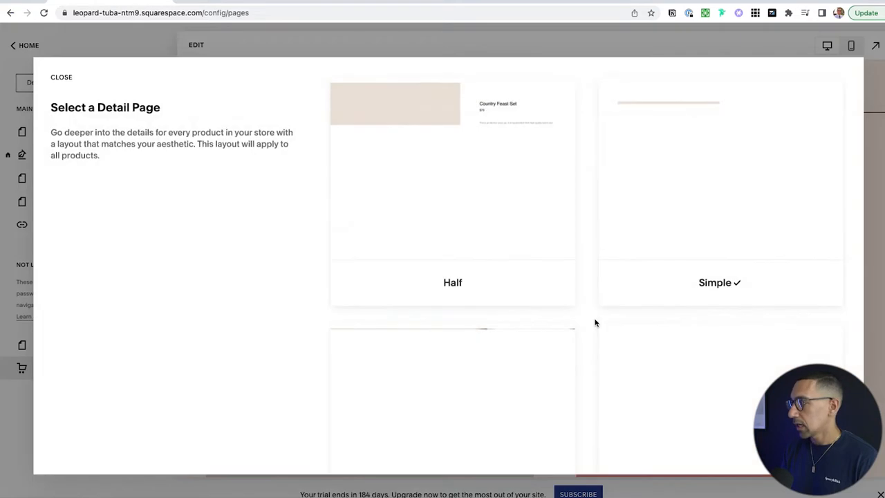
left_click(60, 77)
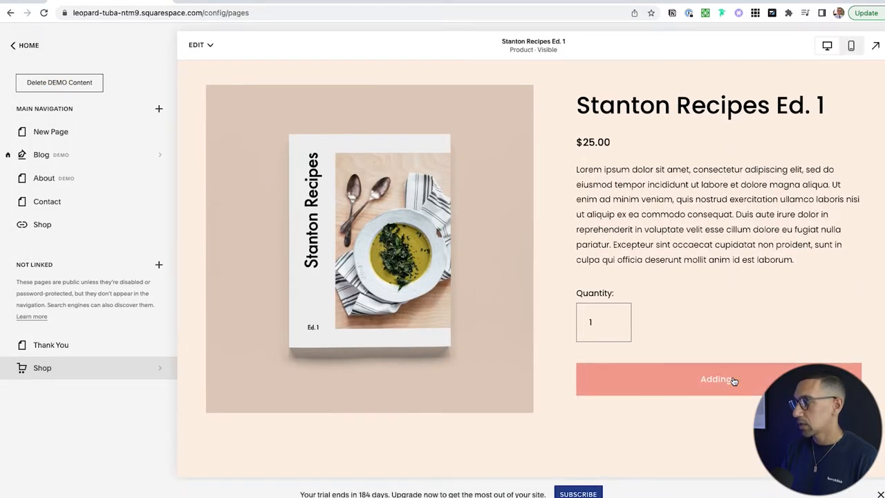
left_click(719, 379)
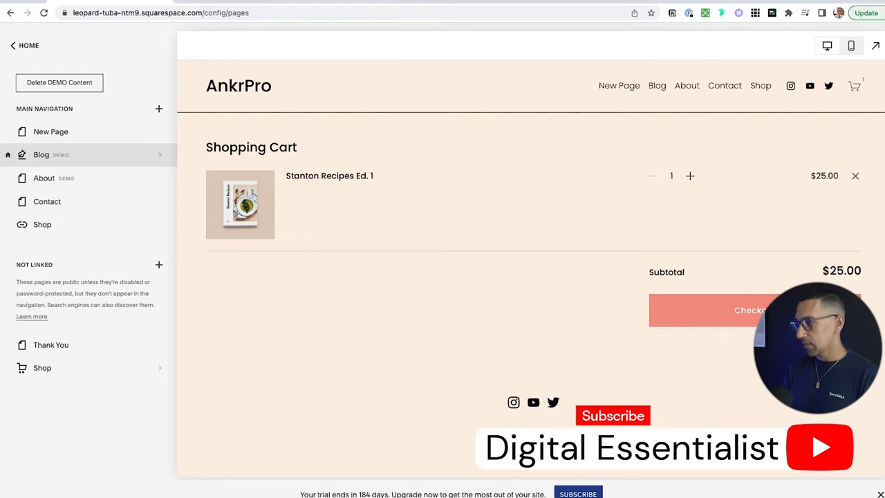
mouse_move(257, 132)
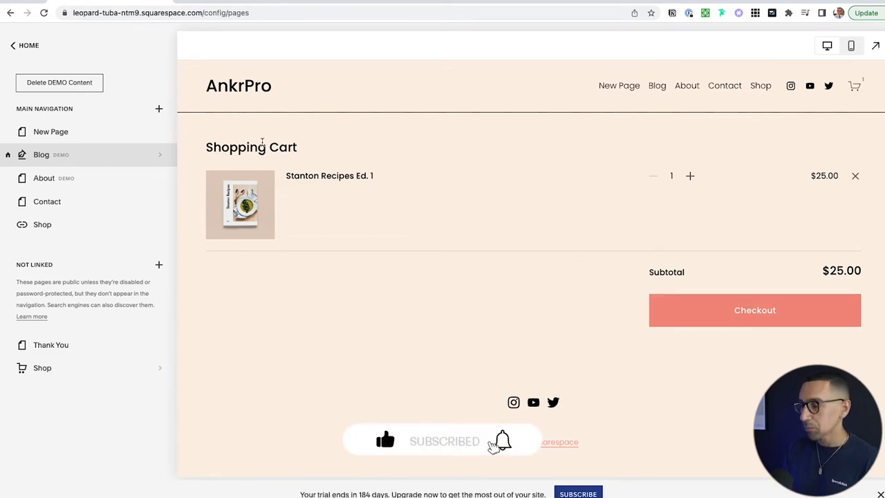
mouse_move(764, 325)
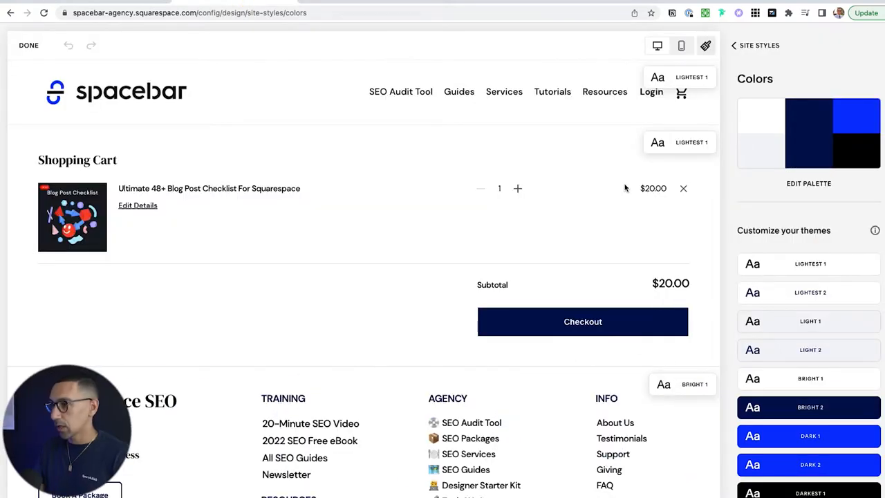
mouse_move(721, 150)
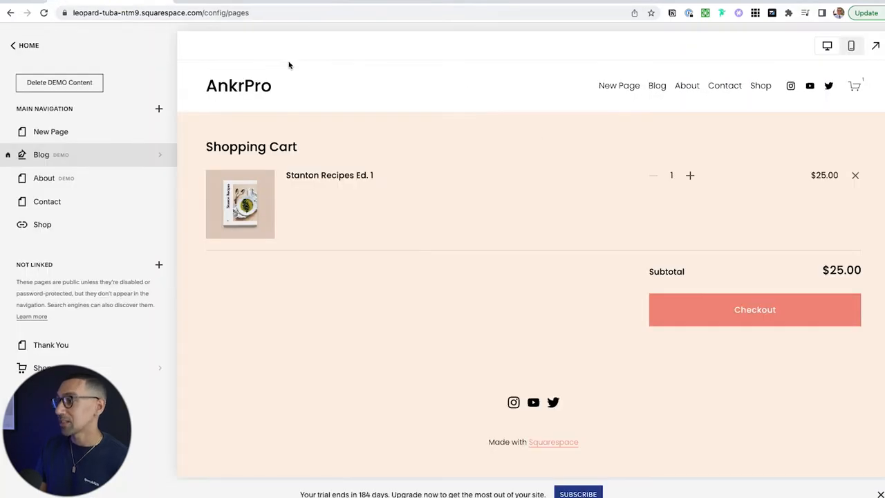
Step: Review the Site Styles colour themes without changes, then return to the Design menu
left_click(26, 46)
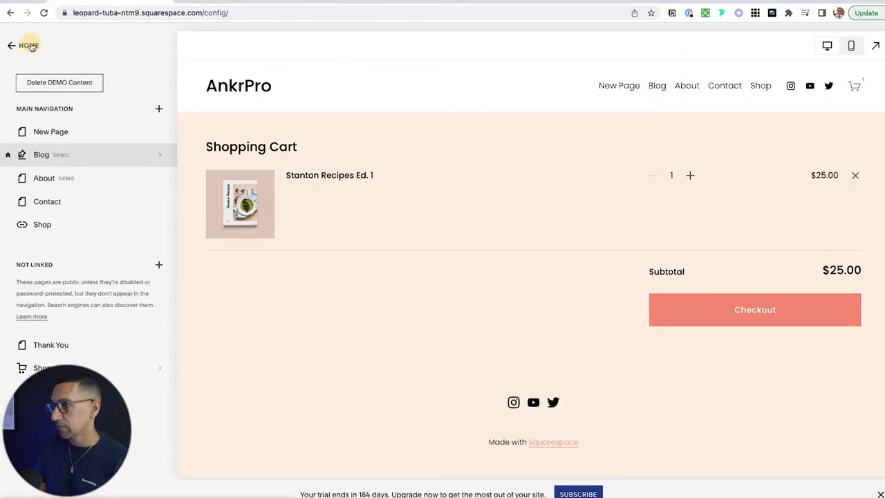
left_click(8, 44)
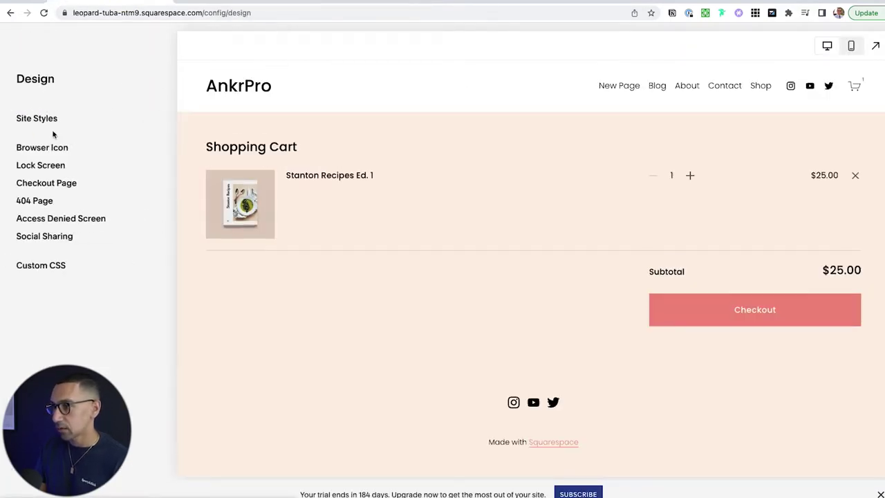
left_click(36, 118)
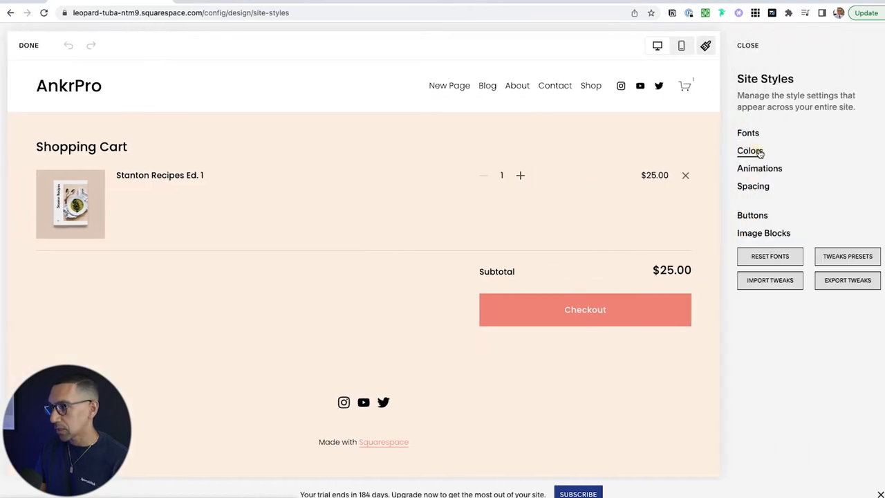
left_click(751, 151)
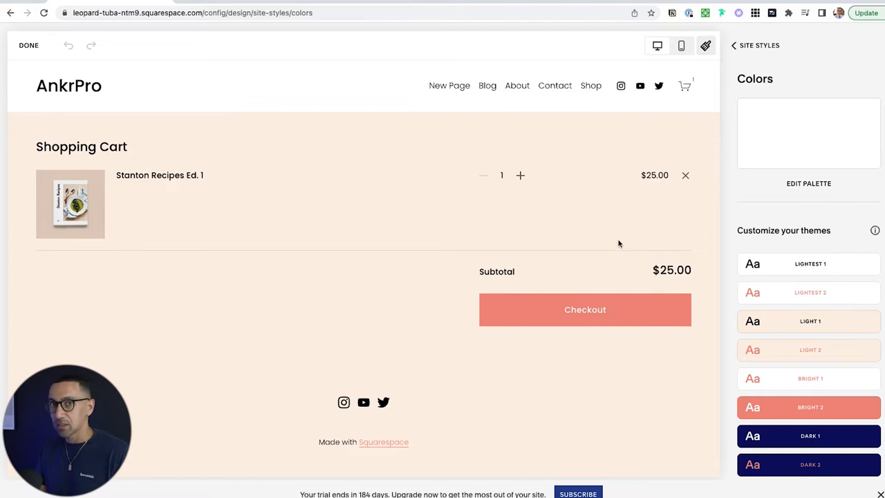
mouse_move(266, 306)
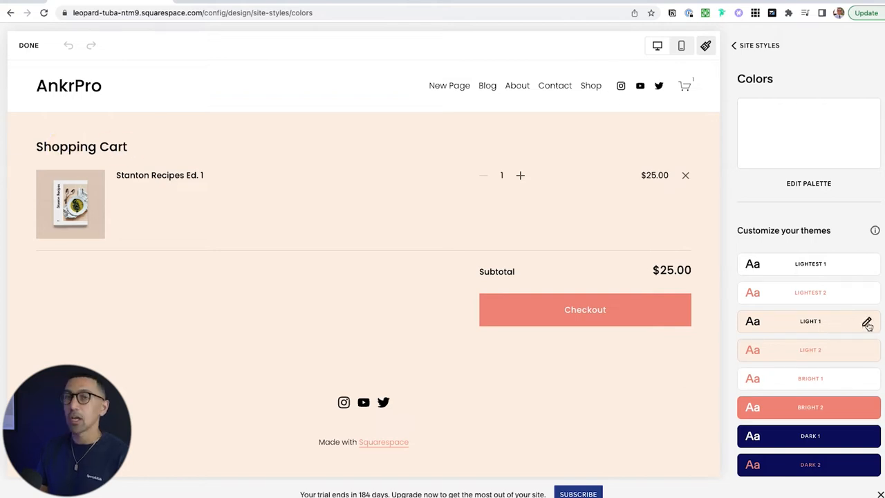
mouse_move(165, 85)
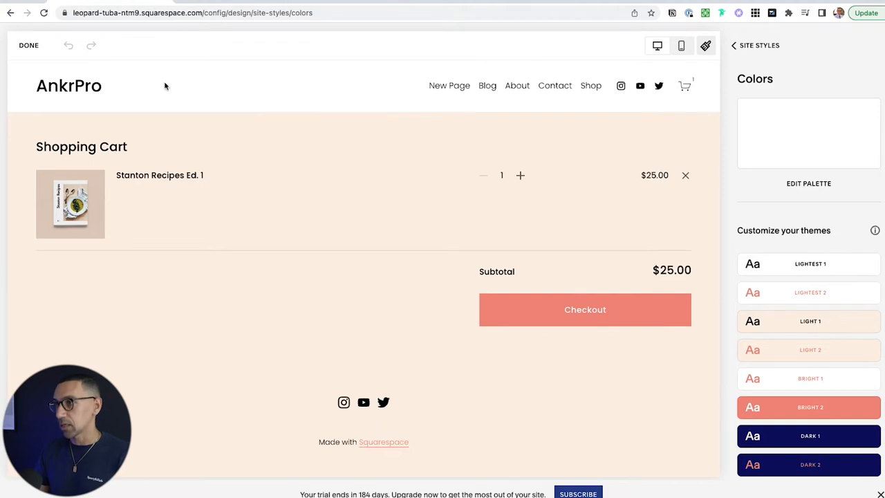
left_click(735, 45)
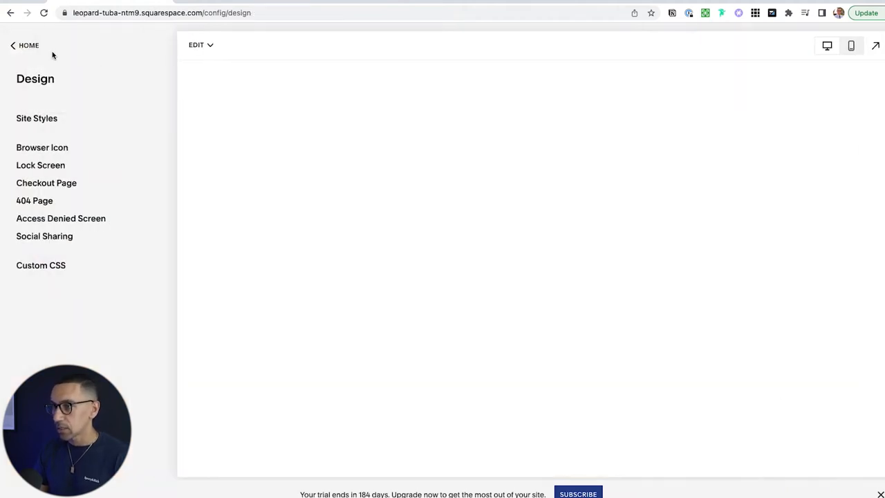
Step: Go to Design > Site Styles > Colors and open the Light 1 theme editor
left_click(26, 45)
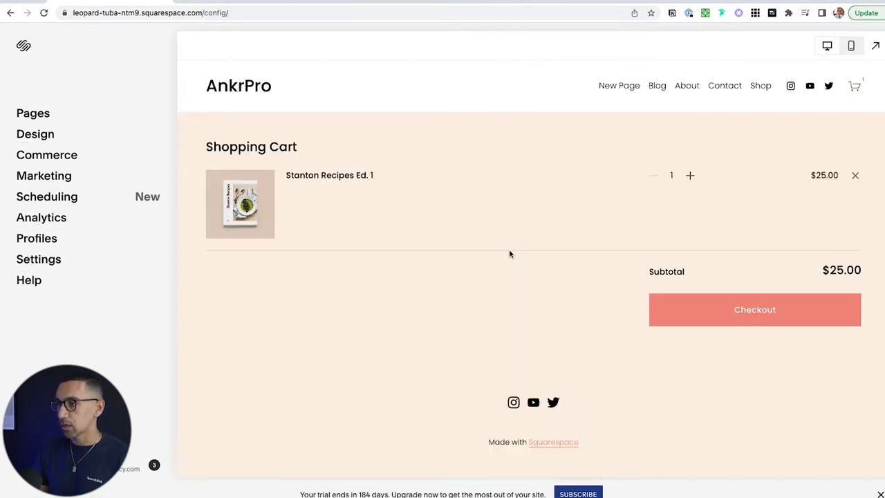
left_click(35, 134)
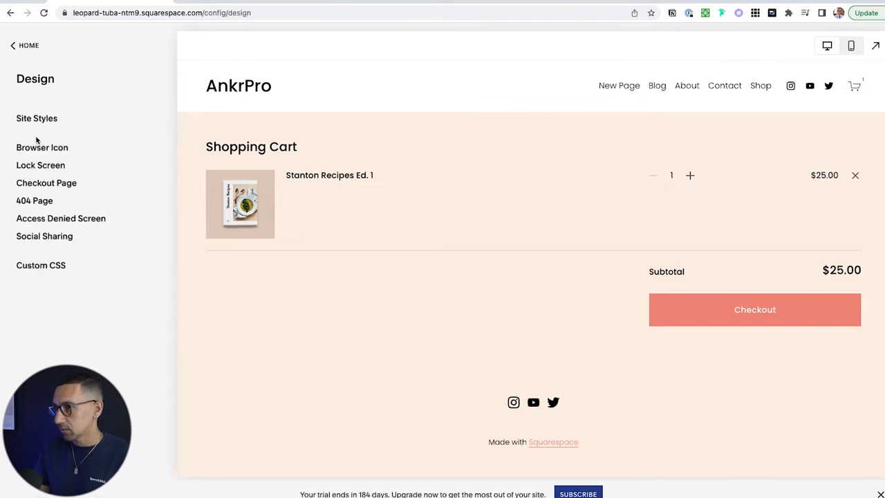
left_click(36, 117)
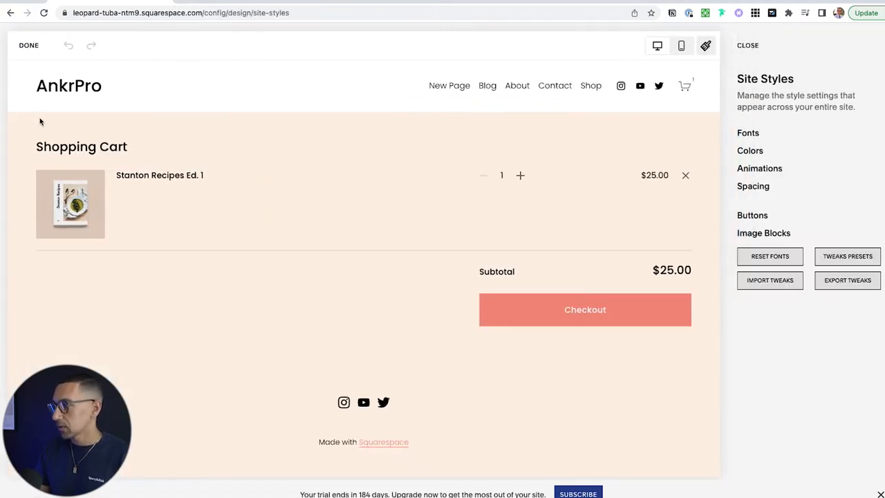
left_click(750, 150)
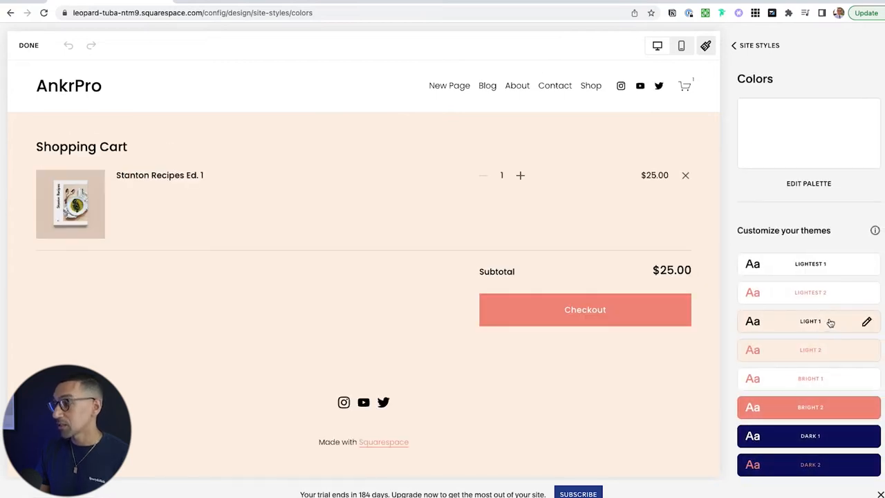
left_click(867, 321)
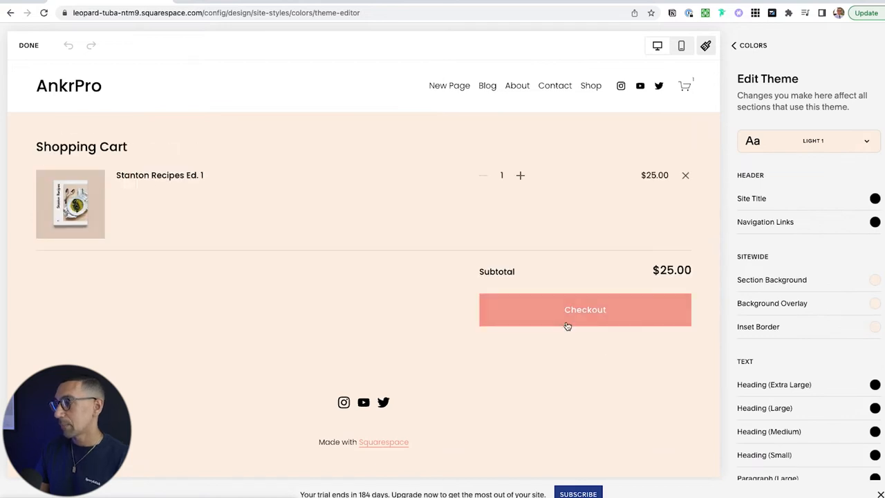
Step: Set the Light 1 theme's Primary Button Background colour to black
scroll("down", 3)
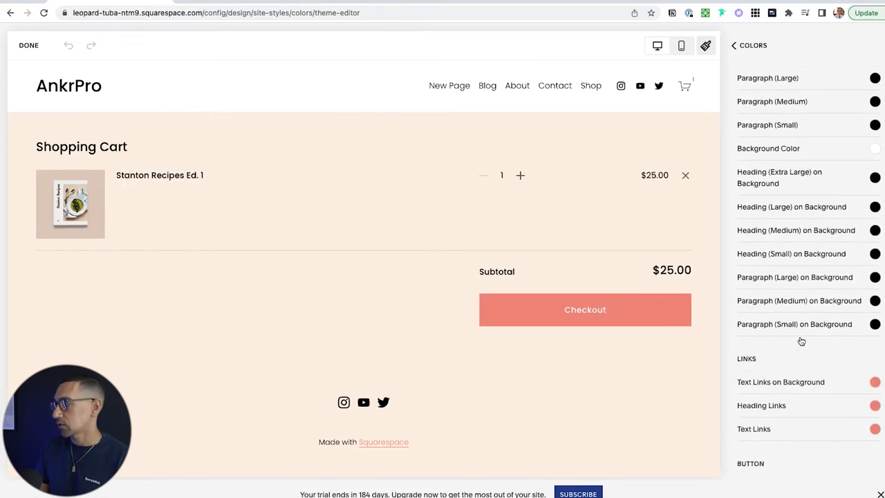
scroll("down", 3)
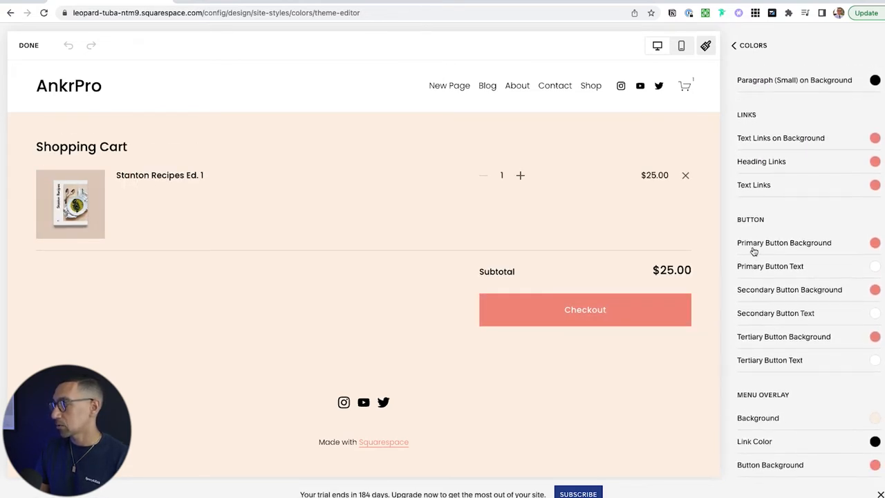
left_click(872, 243)
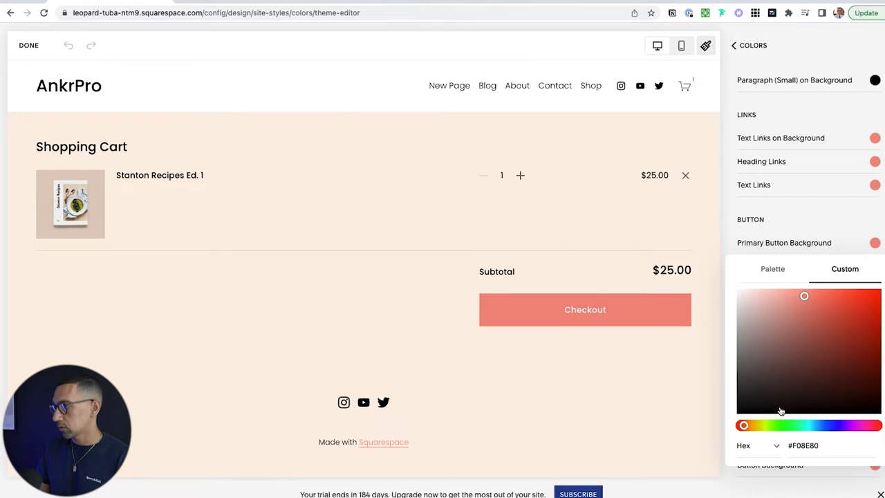
left_click(780, 408)
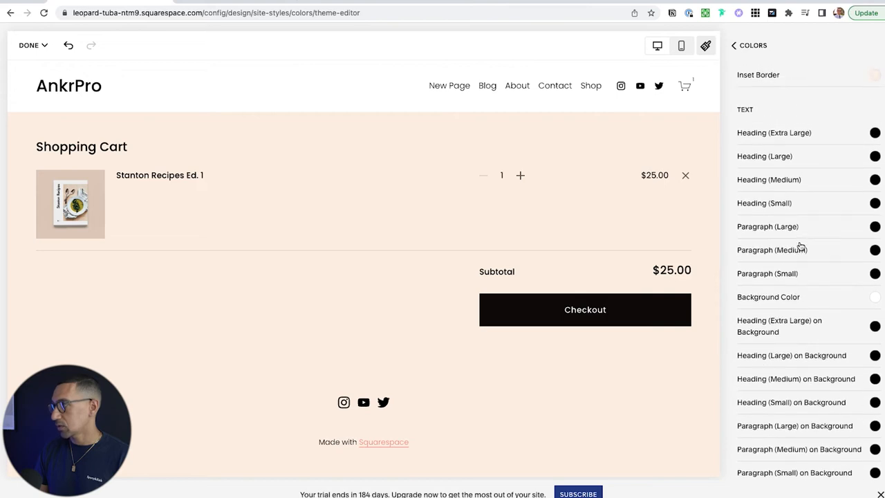
mouse_move(806, 139)
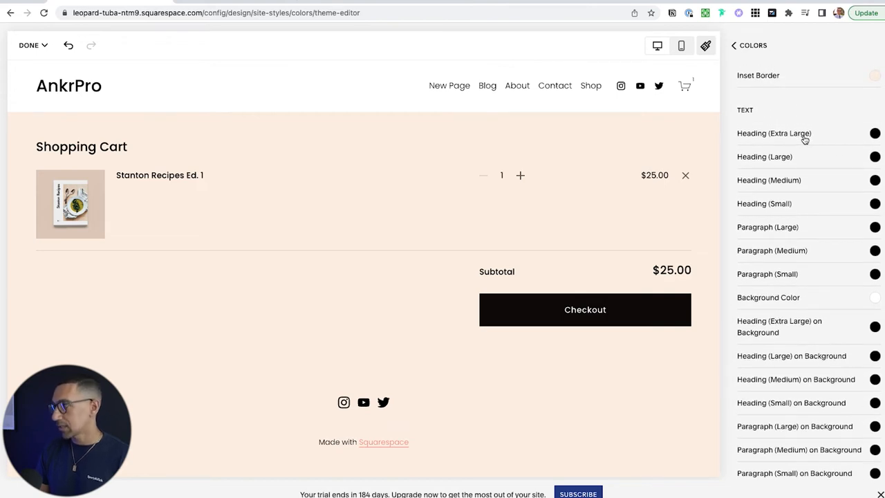
Step: Try heading text colour options, then exit the Light 1 theme back to Site Styles
left_click(873, 180)
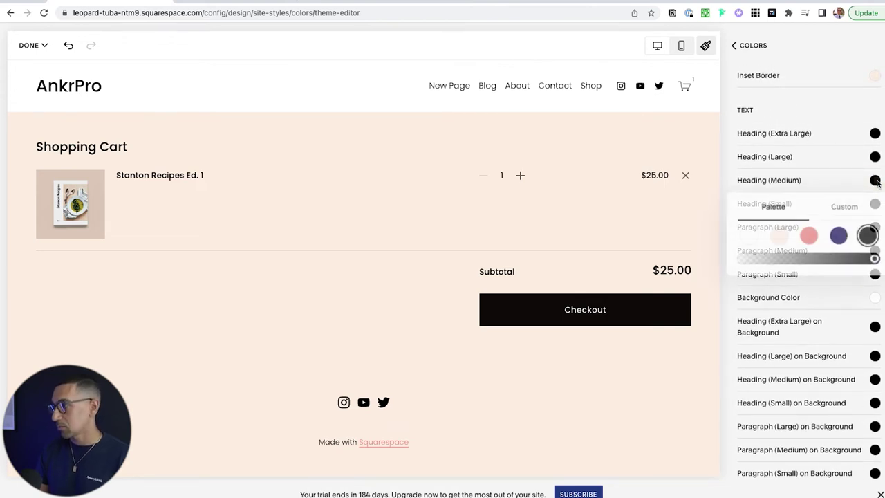
left_click(838, 235)
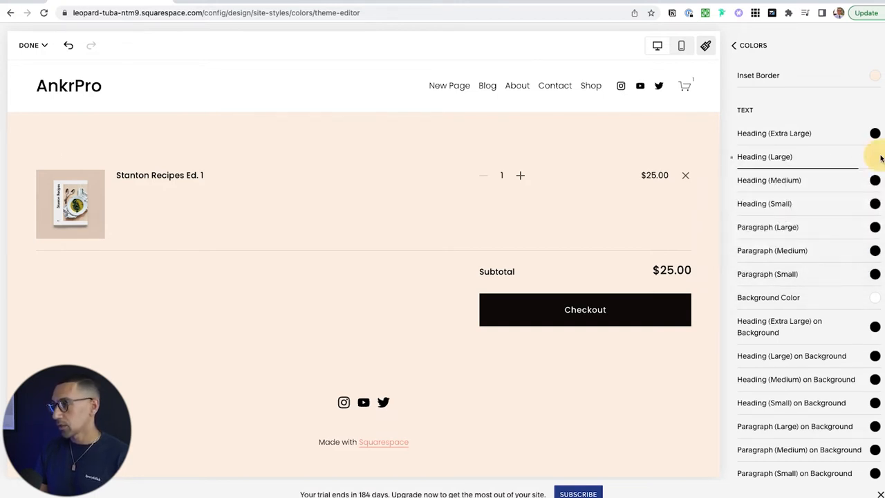
left_click(875, 156)
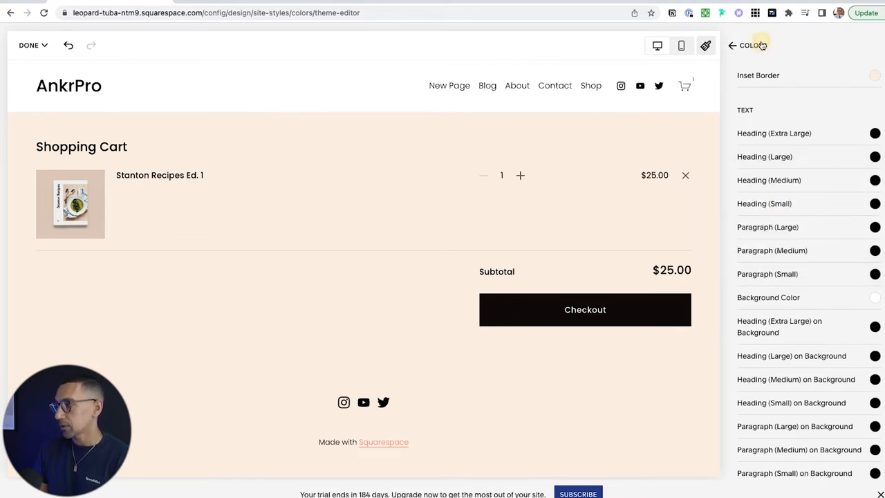
left_click(731, 45)
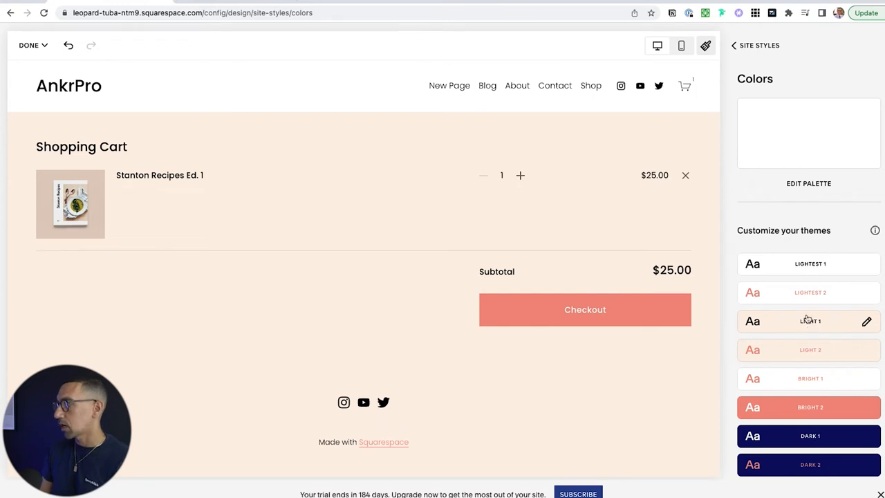
left_click(741, 46)
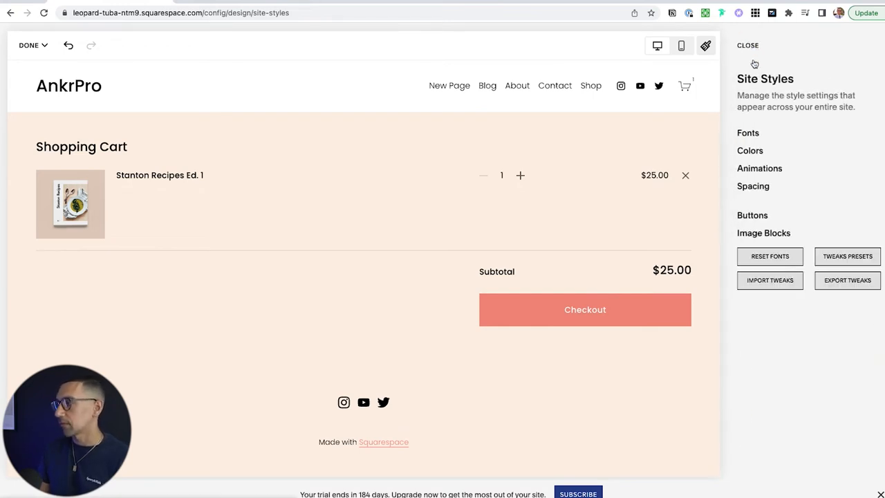
Step: Switch the site fonts to the Halyard Micro pack under Mixed and save
left_click(748, 133)
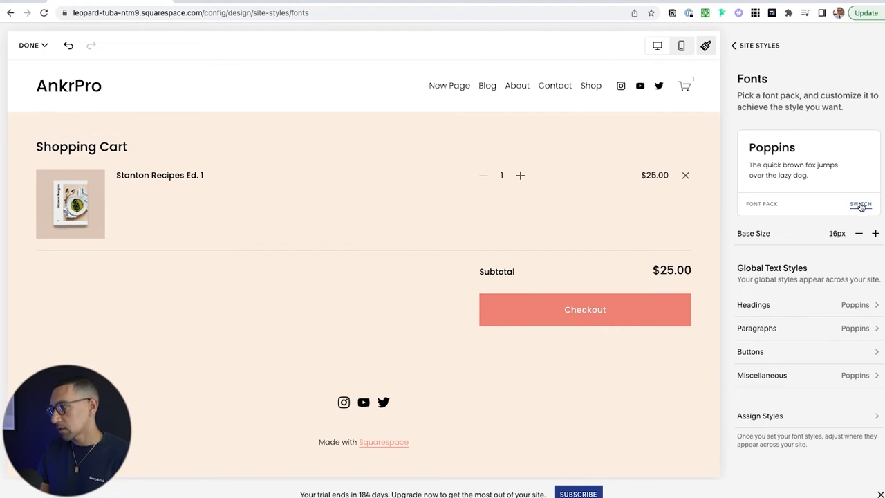
left_click(860, 204)
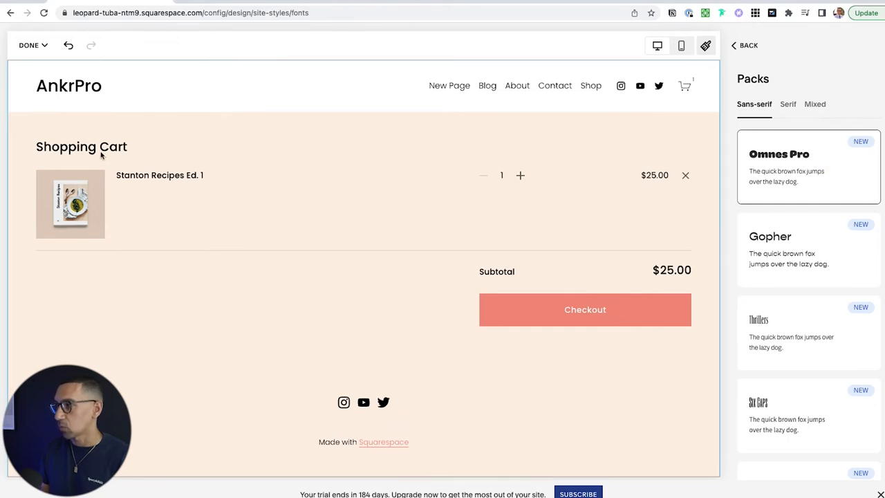
left_click(815, 104)
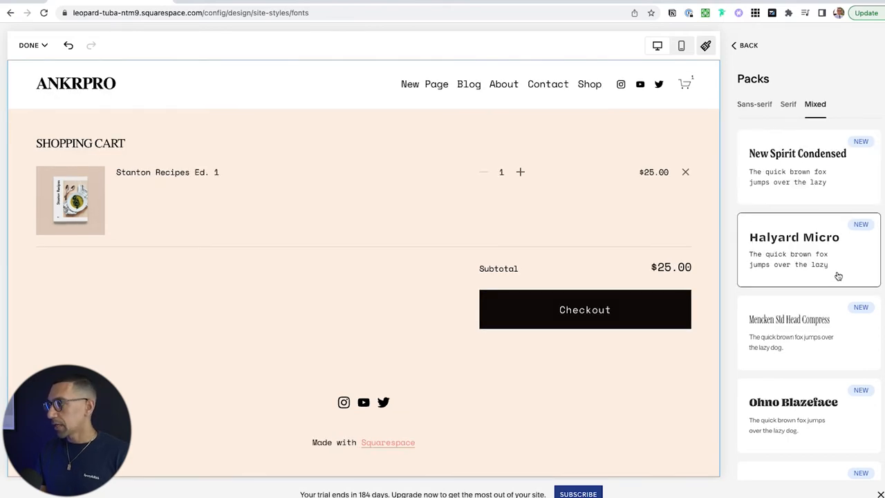
mouse_move(849, 252)
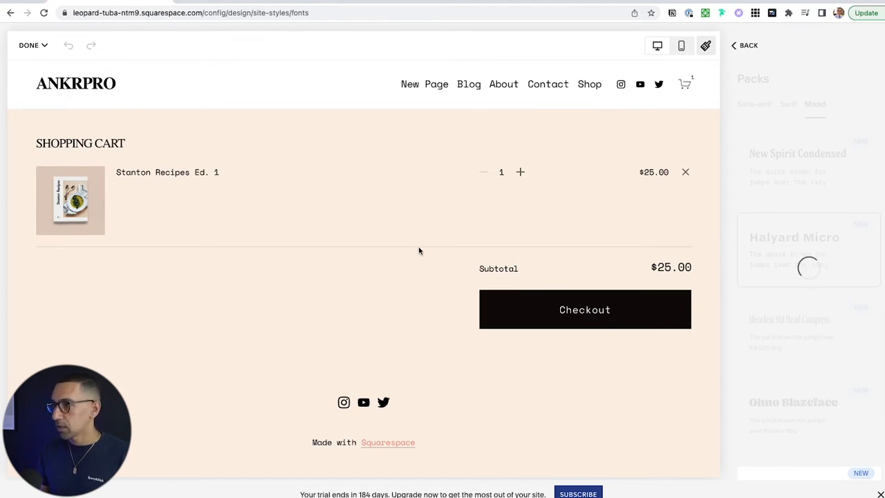
left_click(746, 45)
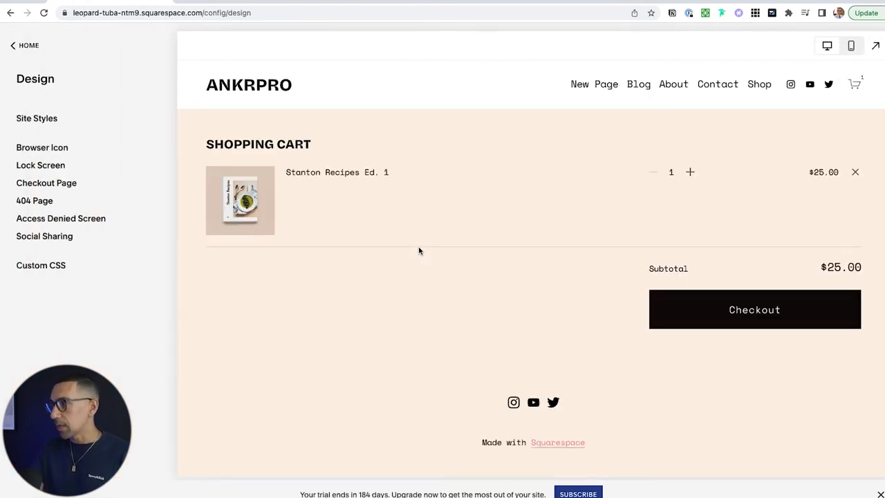
mouse_move(42, 109)
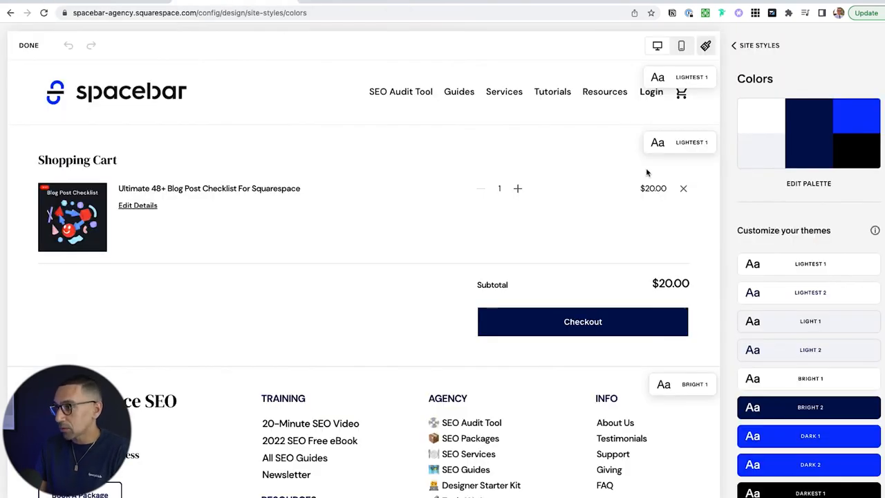
mouse_move(811, 275)
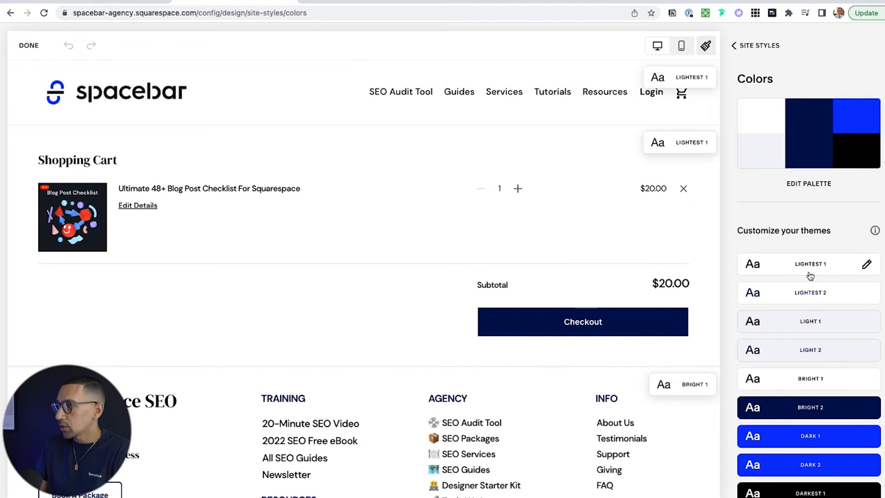
Step: Inspect Lightest 1's Primary Button Background Custom and Palette colours, then return to AnkrPro Design
left_click(867, 263)
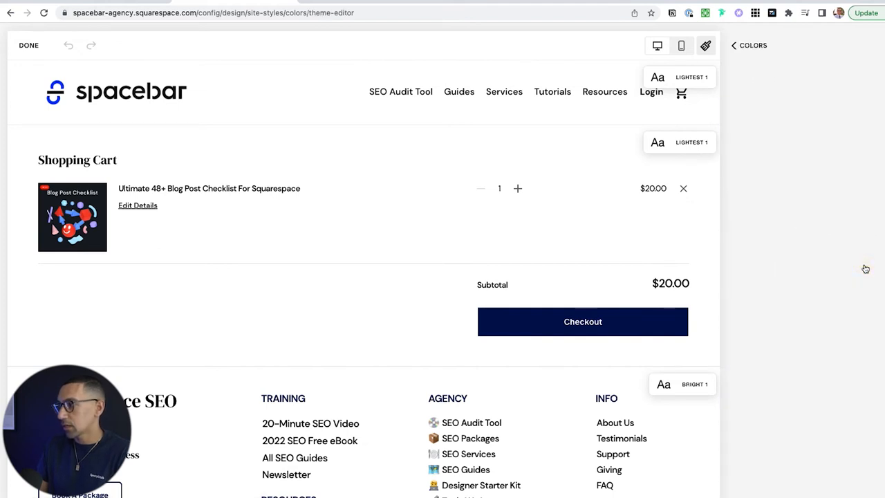
scroll("down", 3)
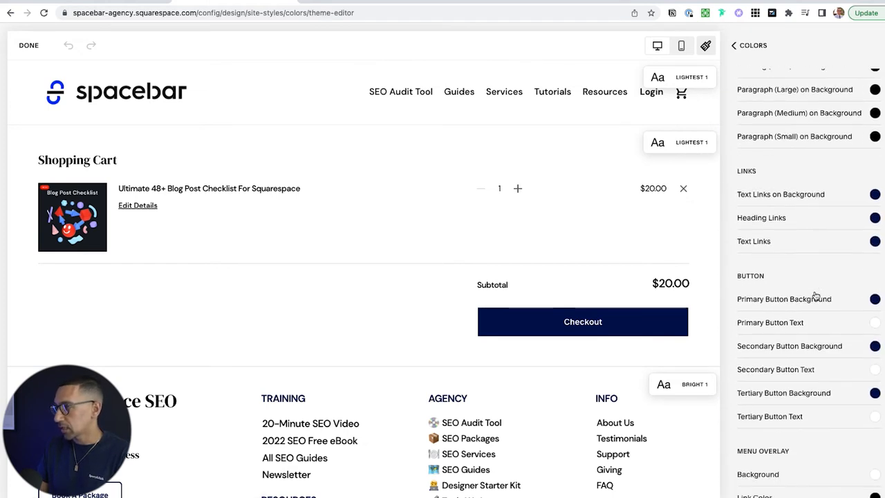
left_click(873, 299)
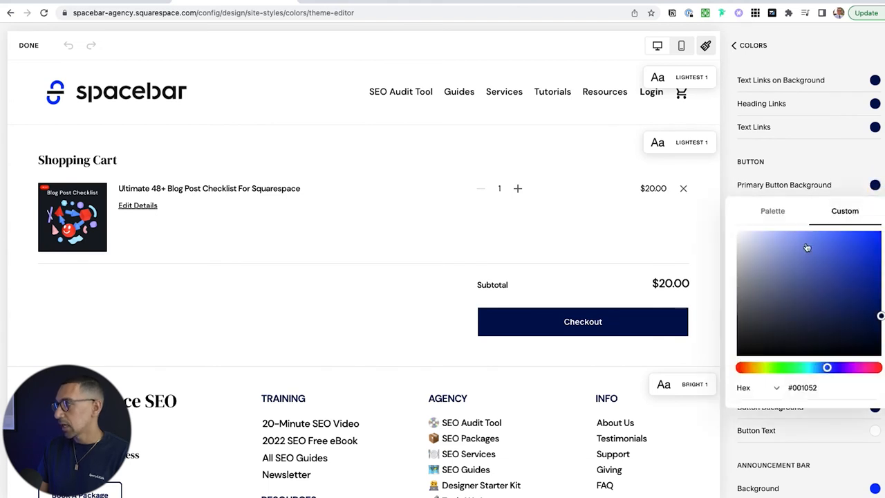
left_click(772, 211)
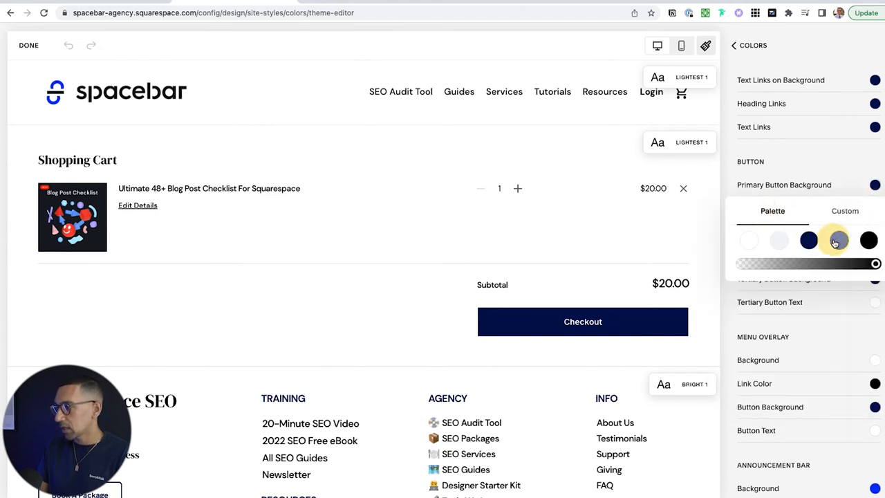
left_click(838, 240)
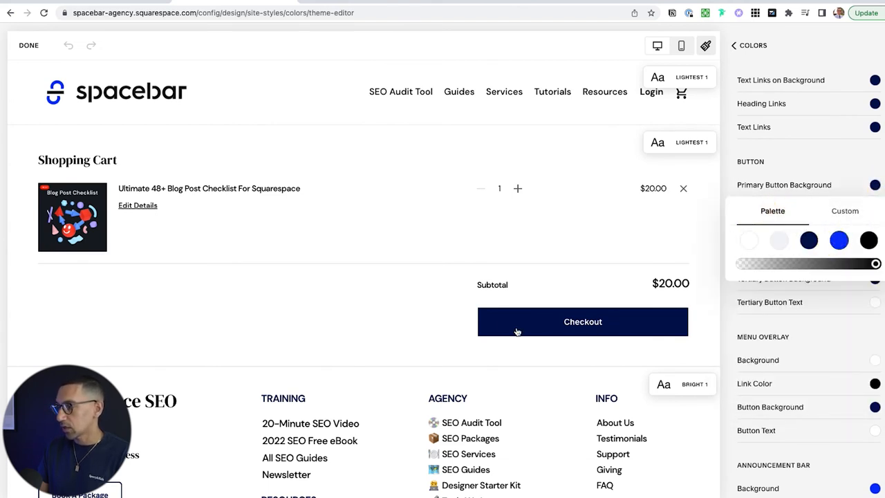
left_click(839, 240)
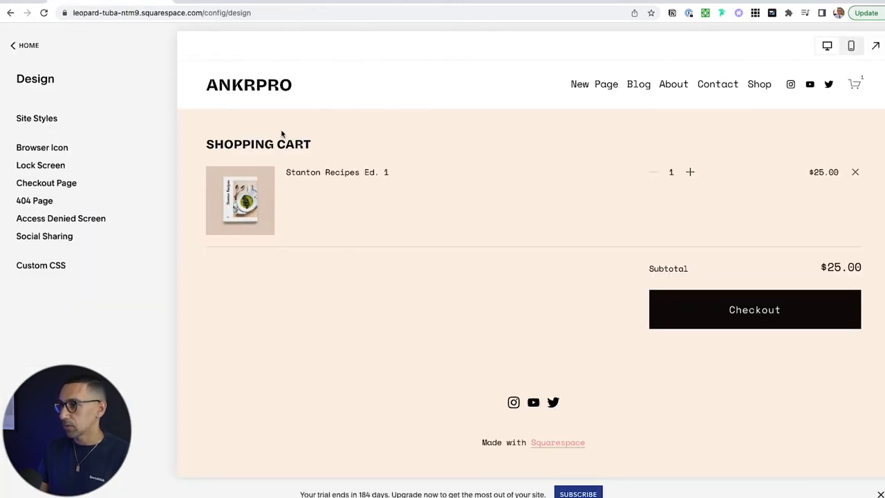
Step: Open the colour themes, then exit style editing back to the Design menu
left_click(36, 118)
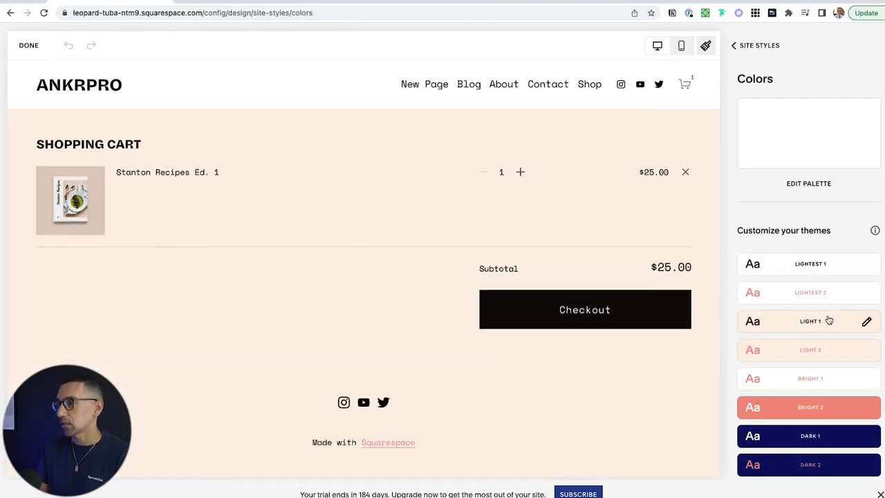
left_click(13, 47)
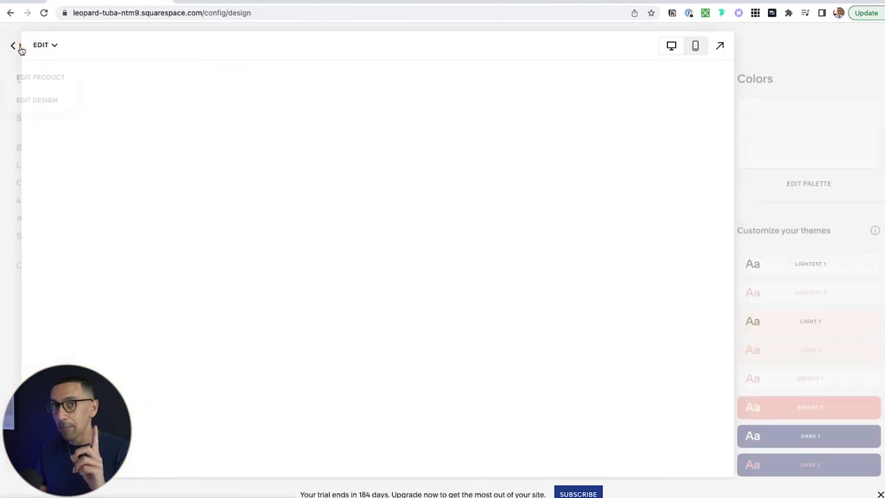
left_click(13, 45)
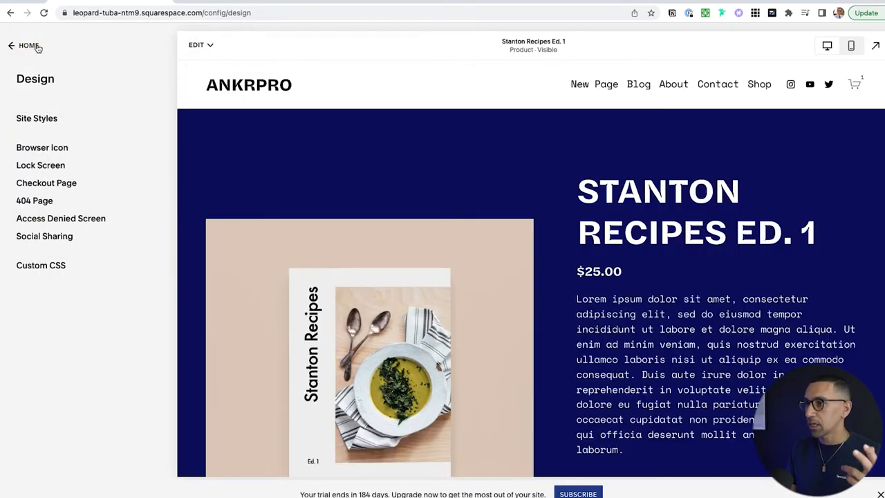
Step: Select the Shop page from the Not Linked pages and start editing it
left_click(26, 46)
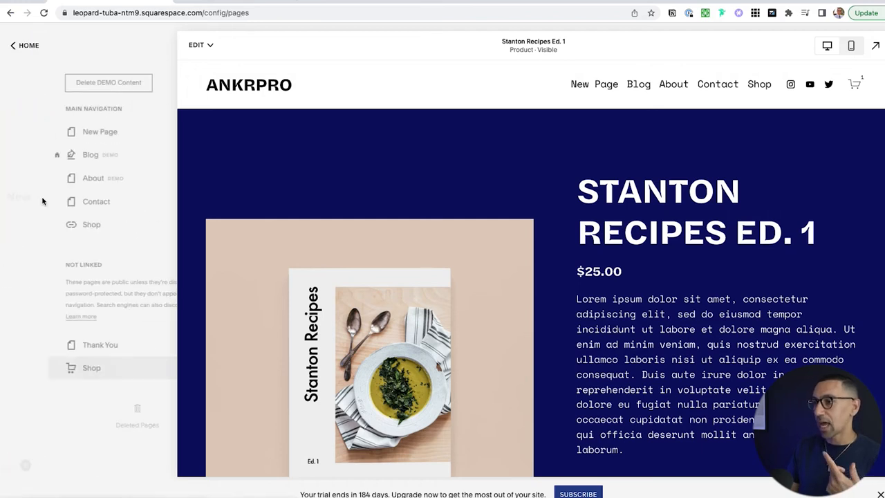
left_click(91, 368)
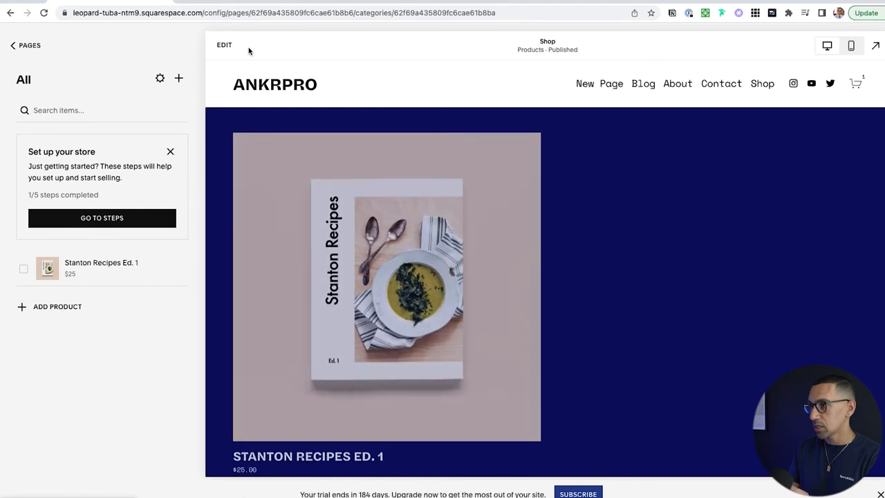
left_click(223, 45)
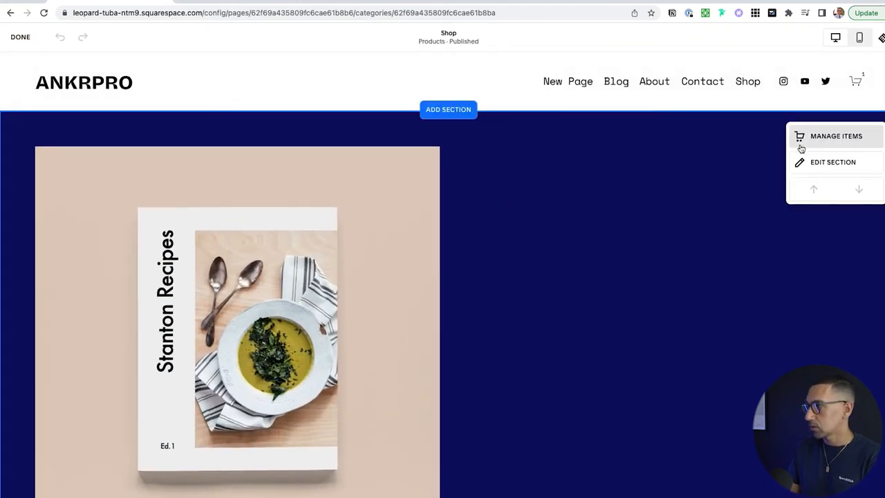
Step: Give the Shop products section the Lightest 1 colour theme instead of Dark 1
left_click(834, 162)
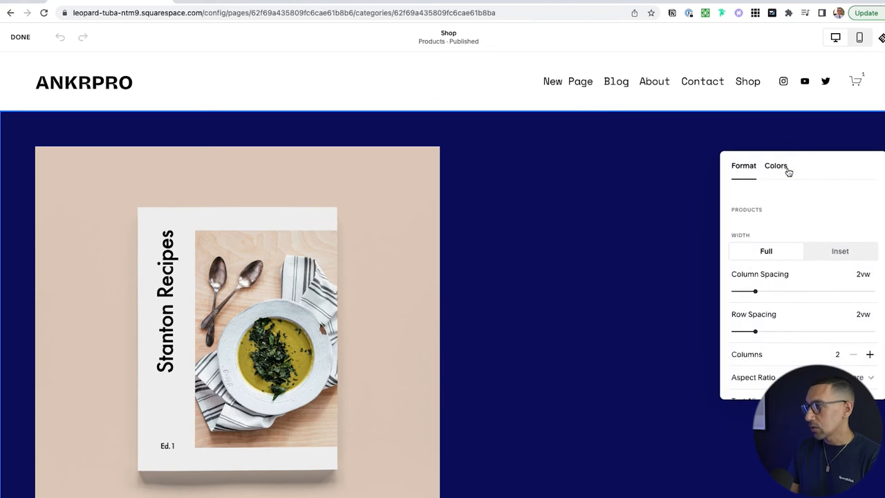
left_click(776, 166)
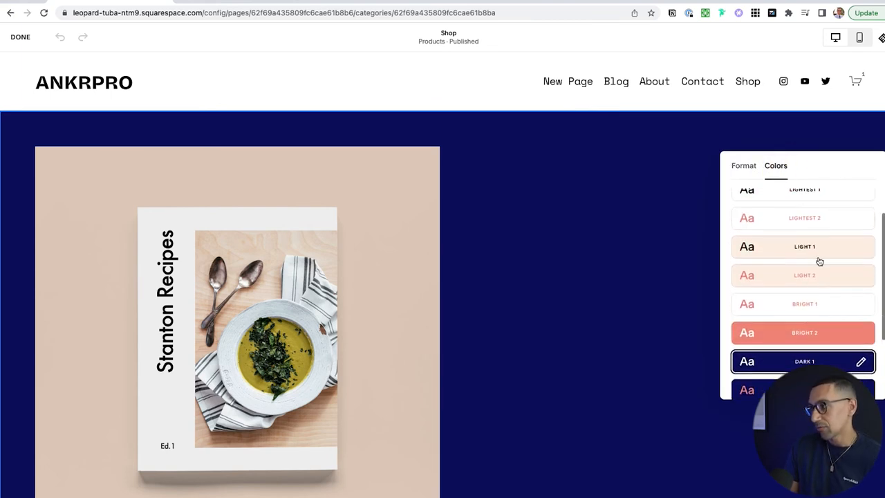
left_click(803, 246)
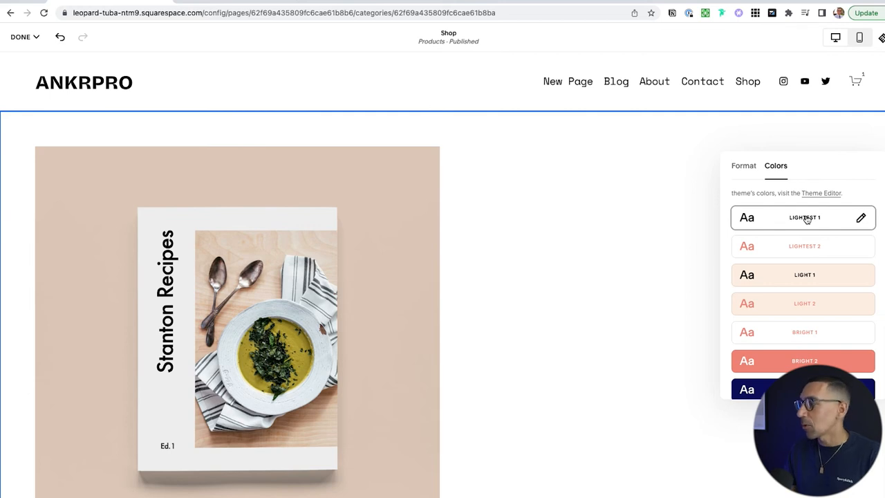
scroll("down", 3)
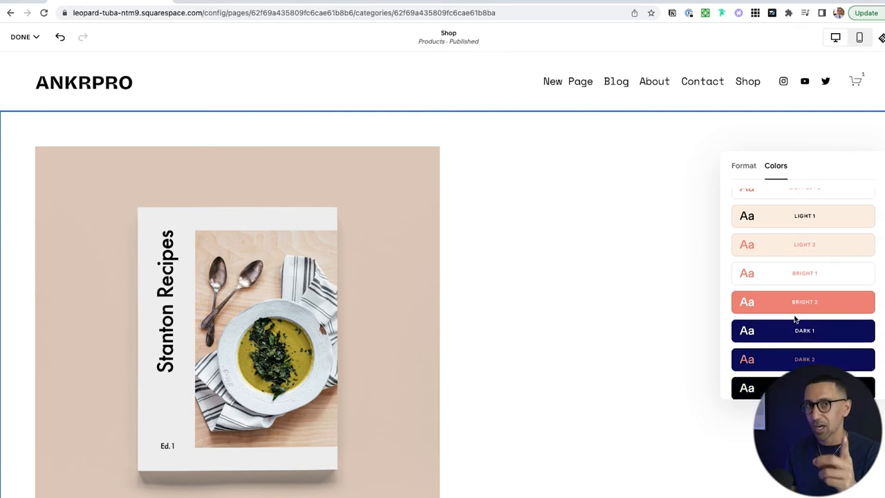